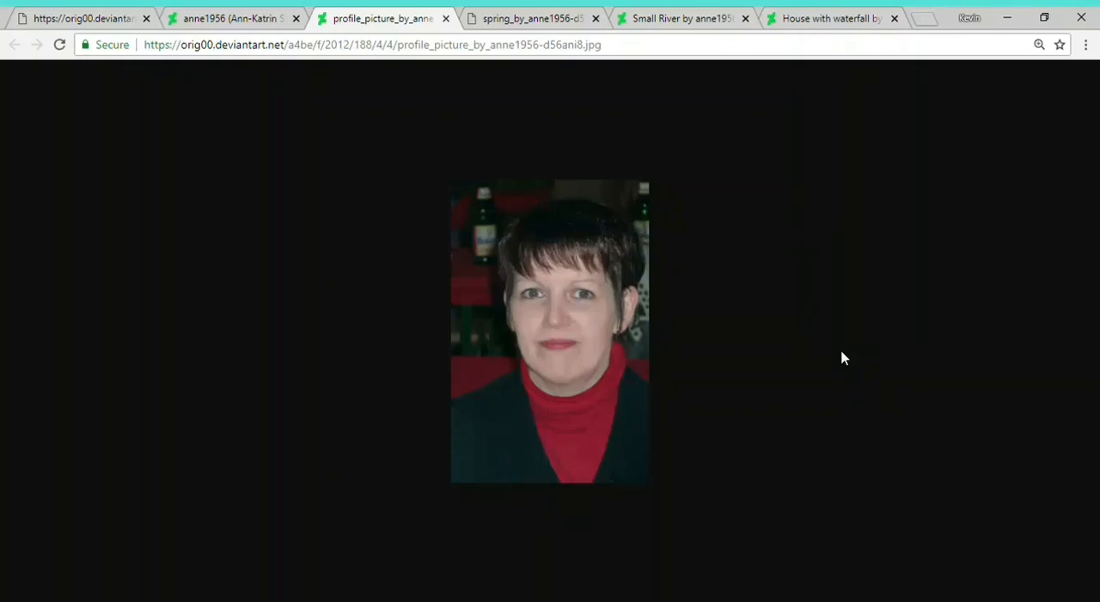
- Switch to the spring_by_anne1956 tab showing the swan and cygnets landscape
click(530, 17)
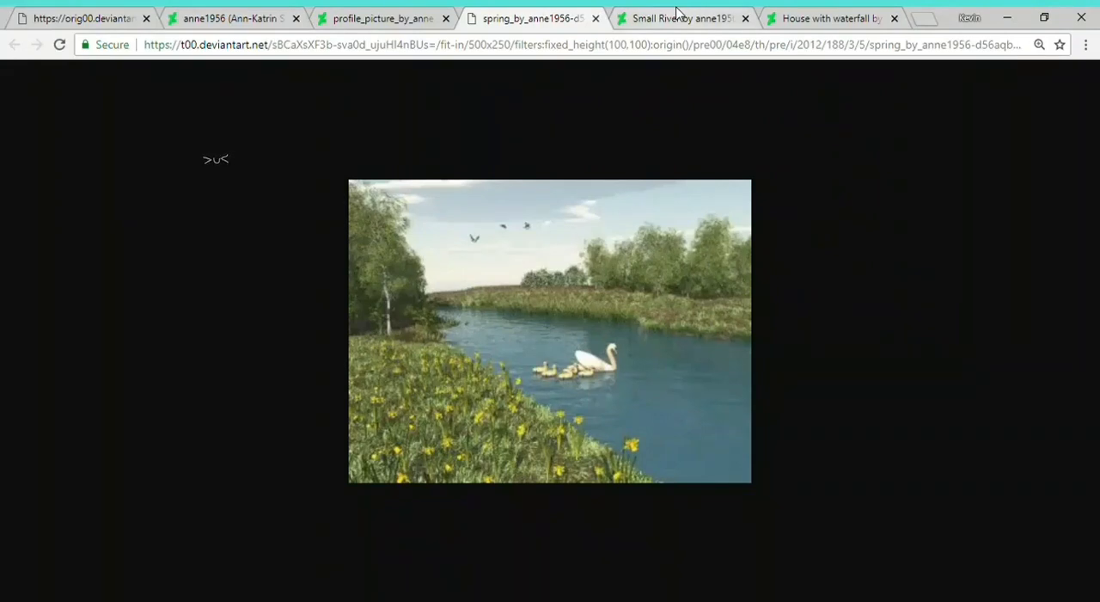
click(681, 18)
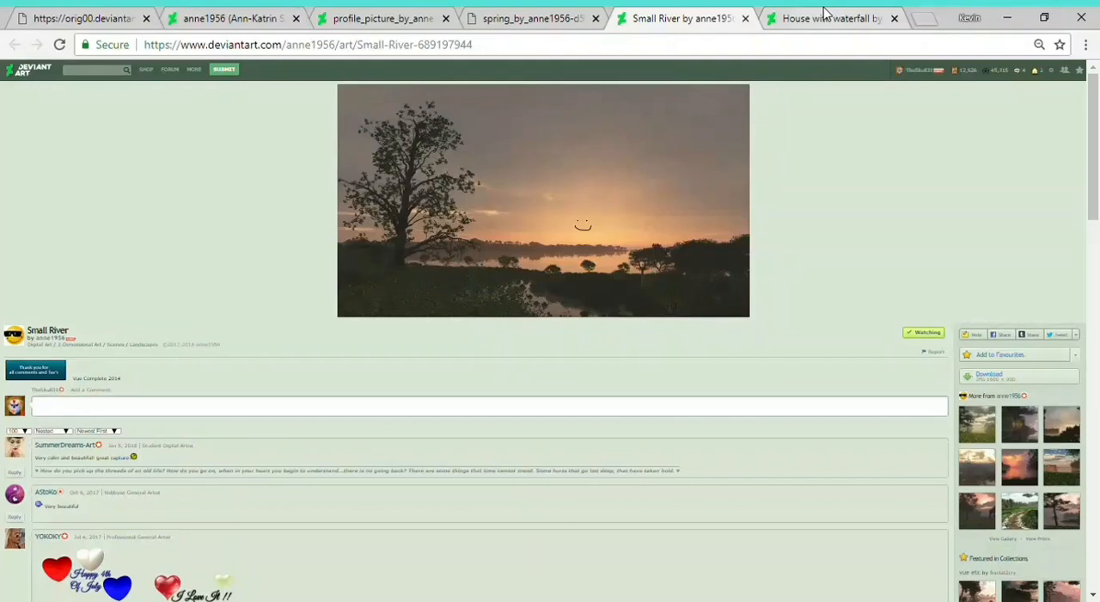
click(829, 18)
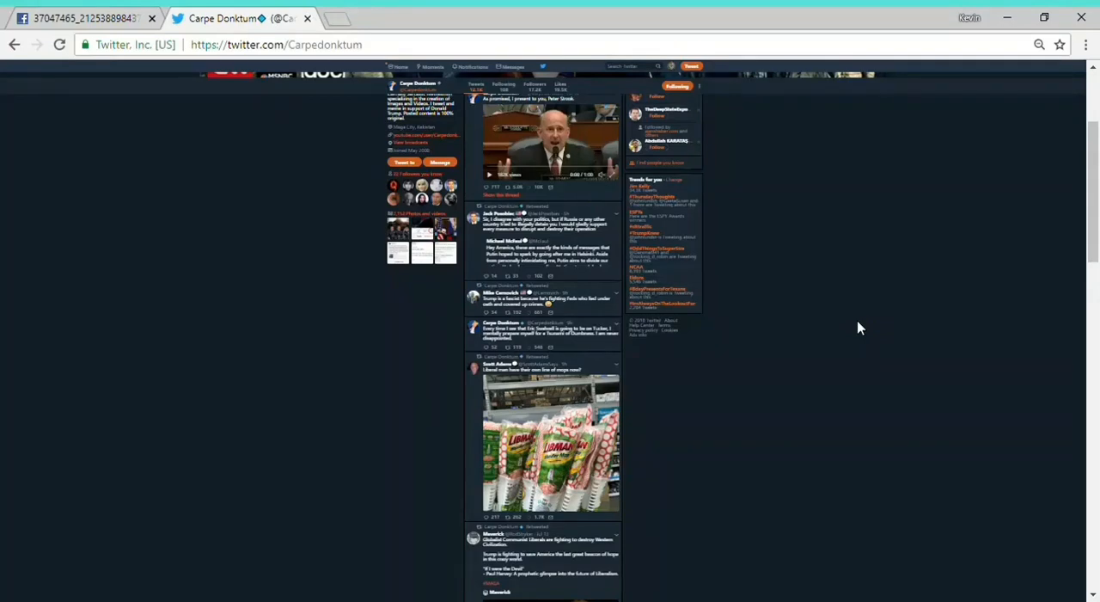
mouse_move(477, 203)
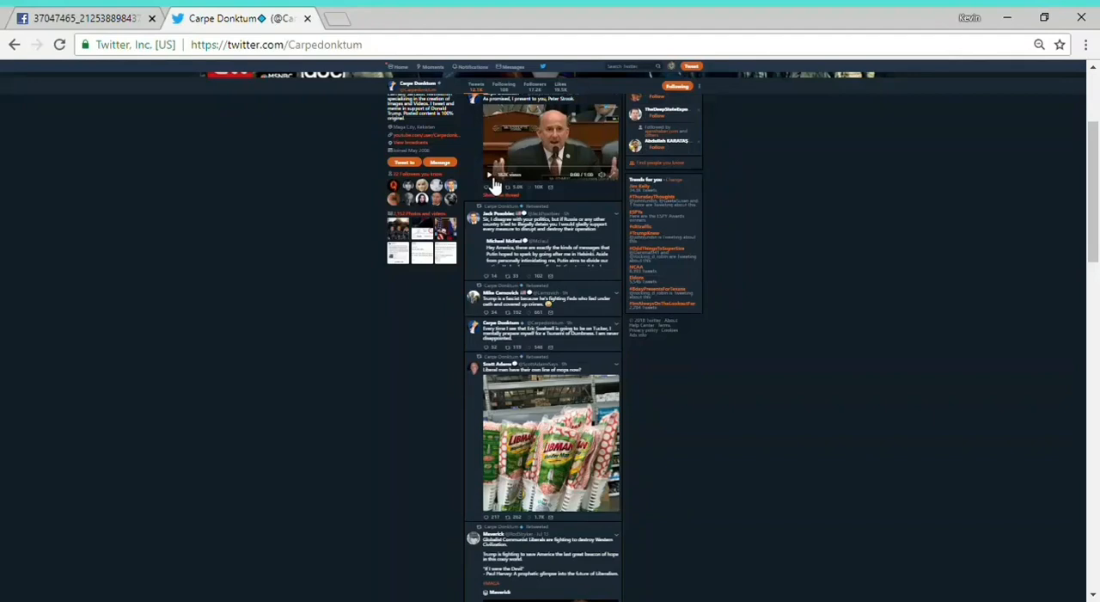
- Play the top tweet's Peter Strzok video and mute its sound
click(490, 175)
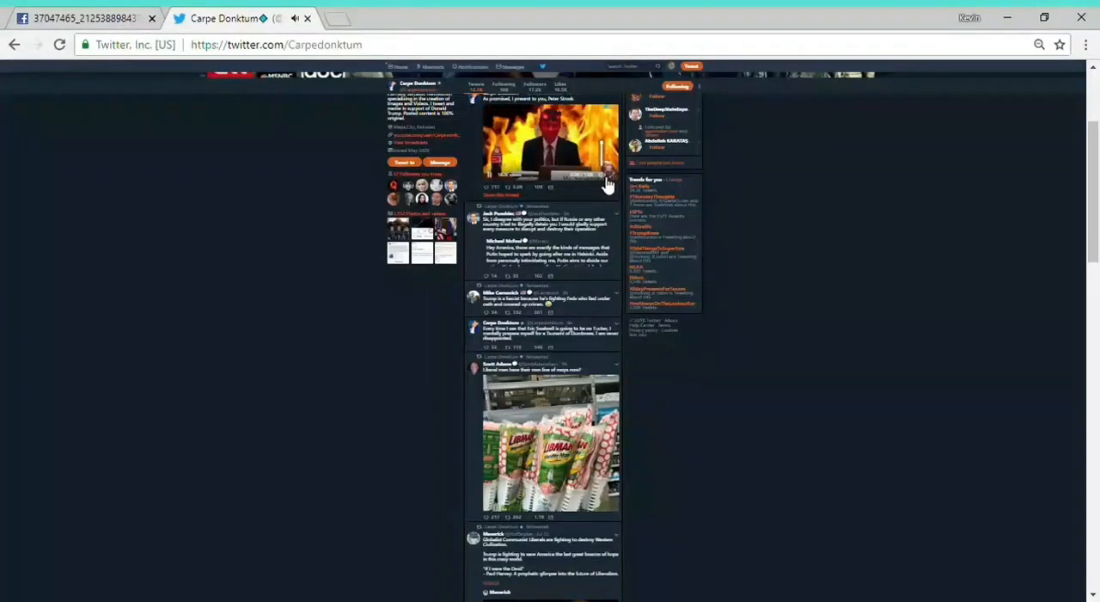
click(550, 144)
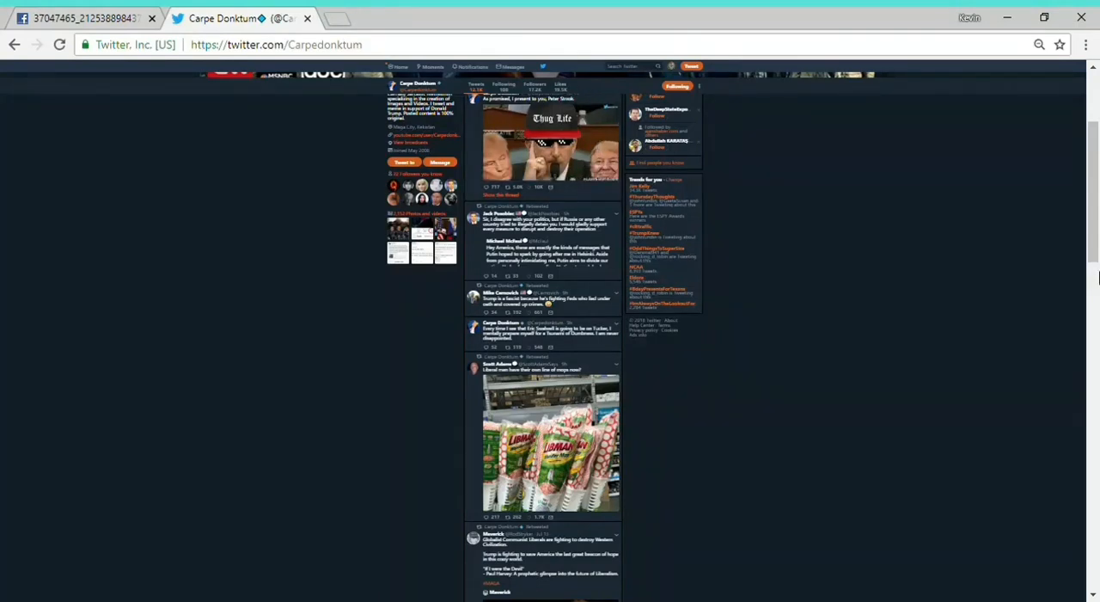
- Scroll down Carpe Donktum's timeline to older tweets, reaching a Trump video tweet
scroll(down, 3)
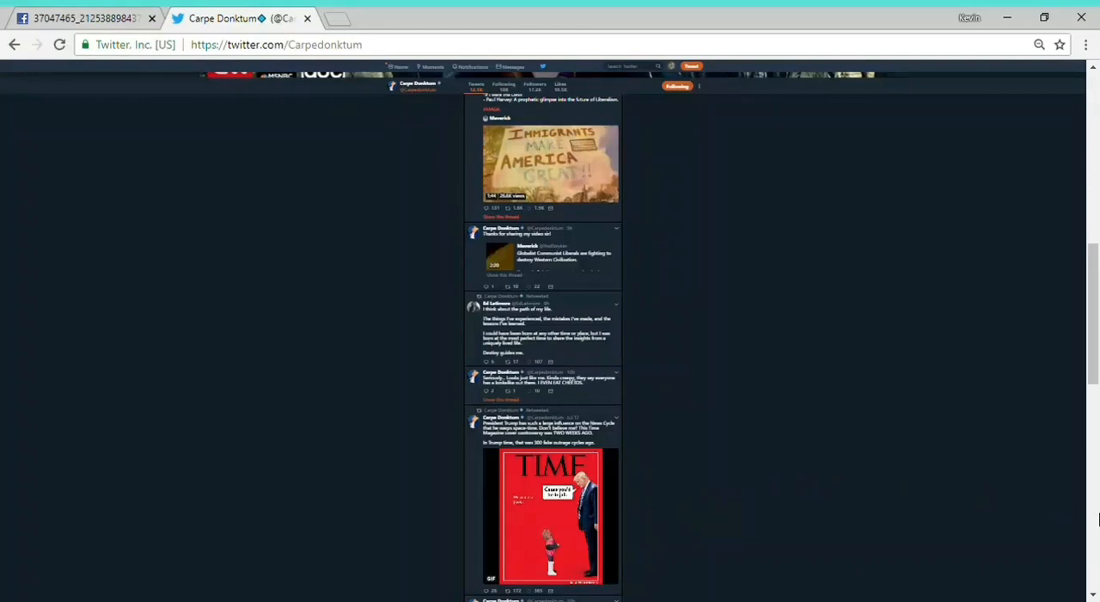
scroll(down, 3)
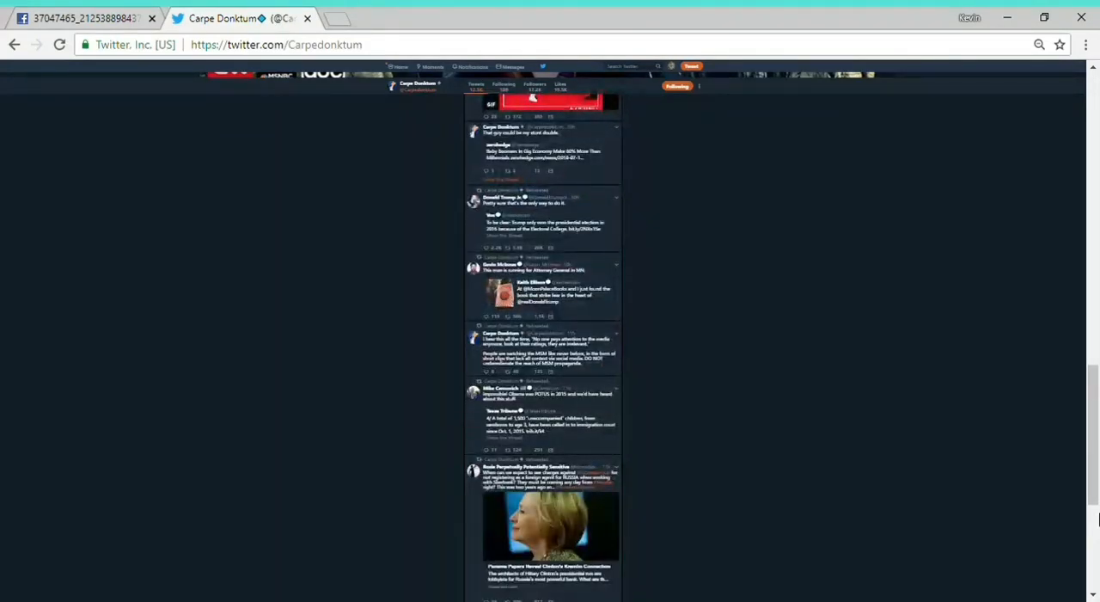
scroll(down, 3)
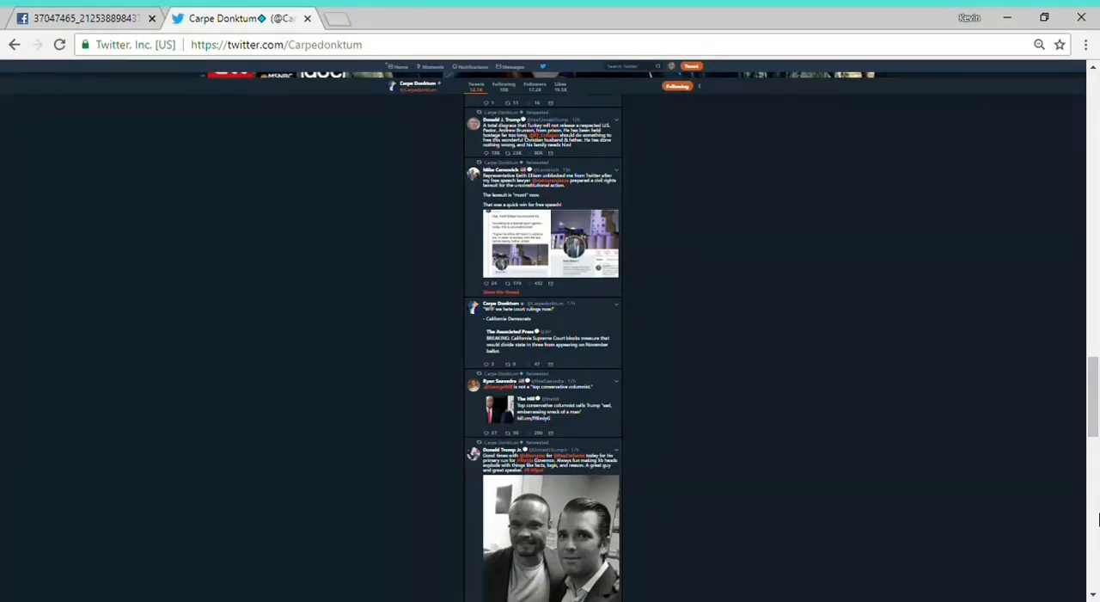
scroll(down, 3)
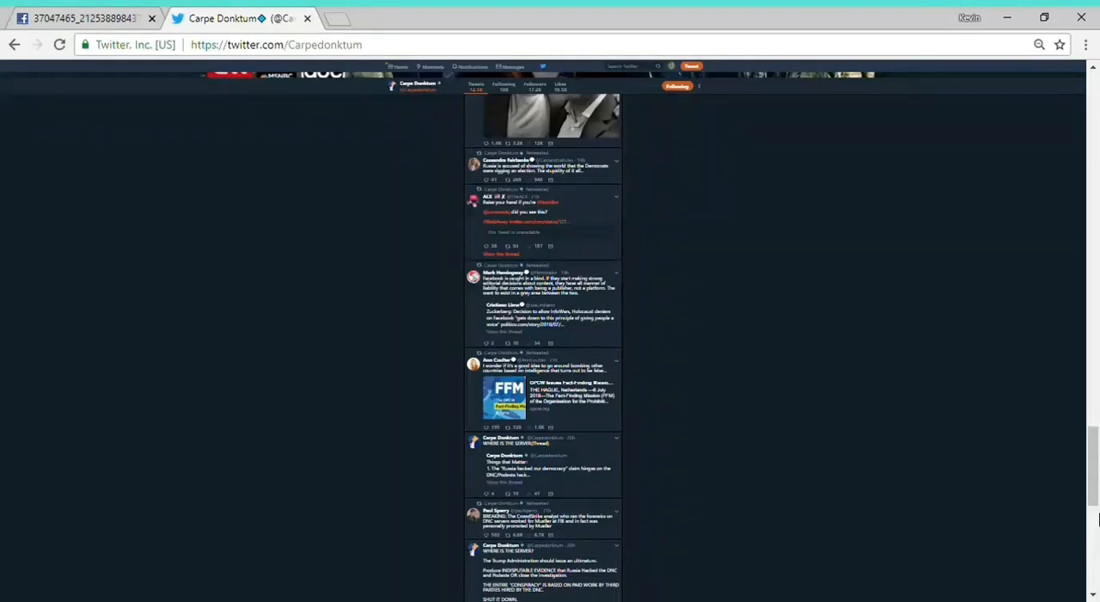
scroll(down, 3)
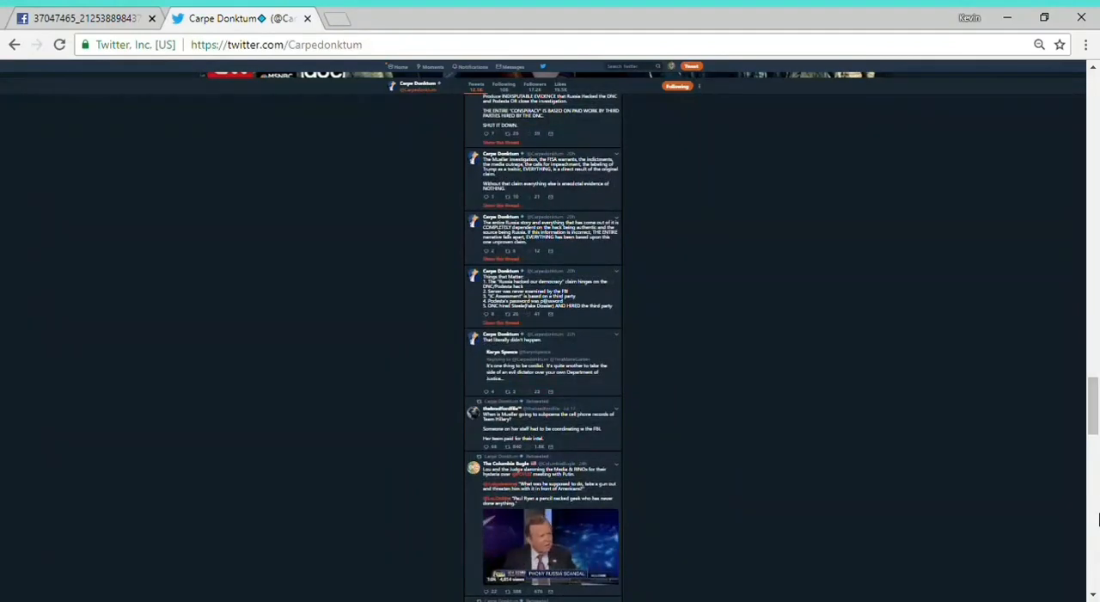
scroll(up, 3)
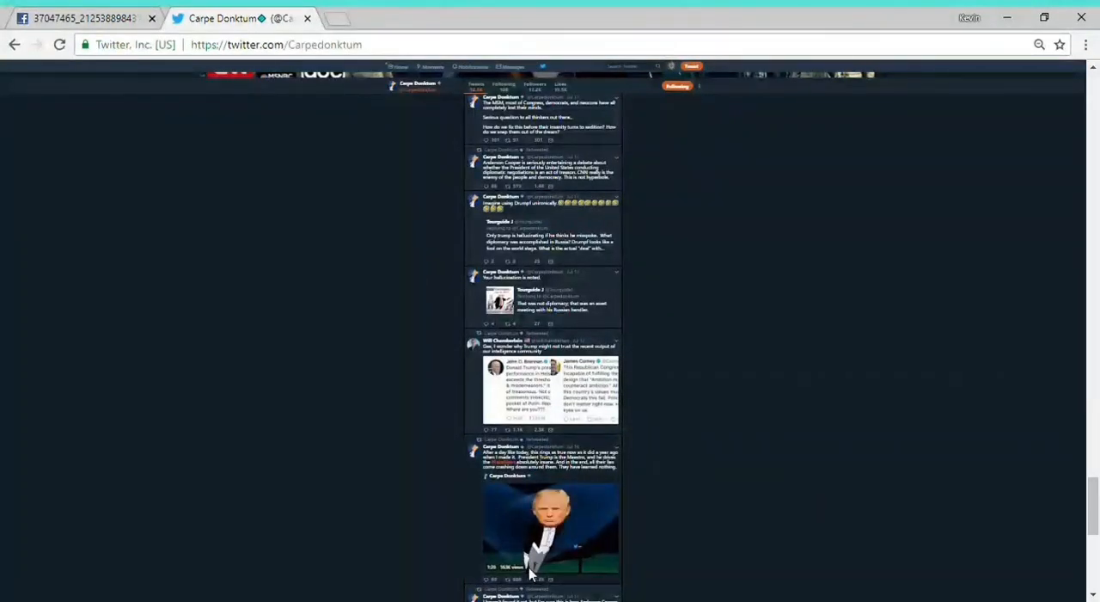
mouse_move(698, 530)
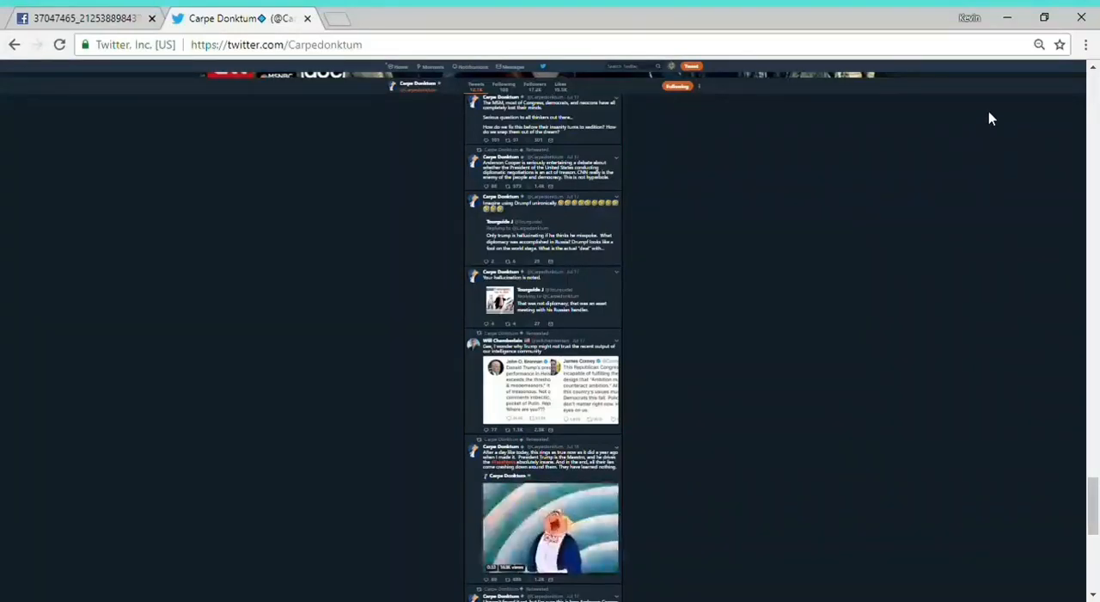
scroll(up, 3)
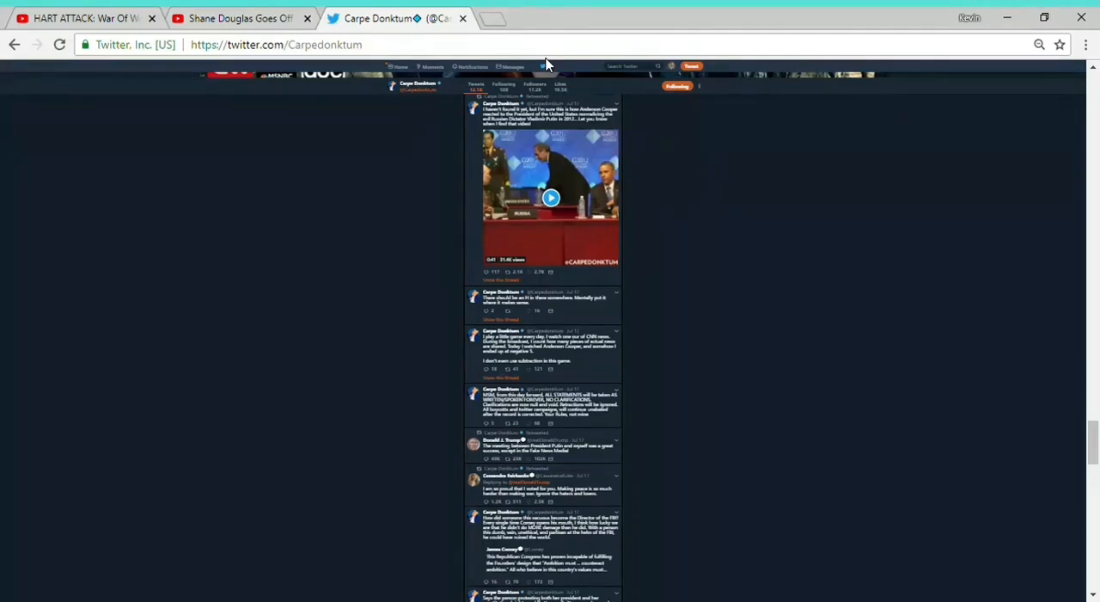
- Play the top tweet's video, then scroll down to the retweeted Fox News clip
click(550, 198)
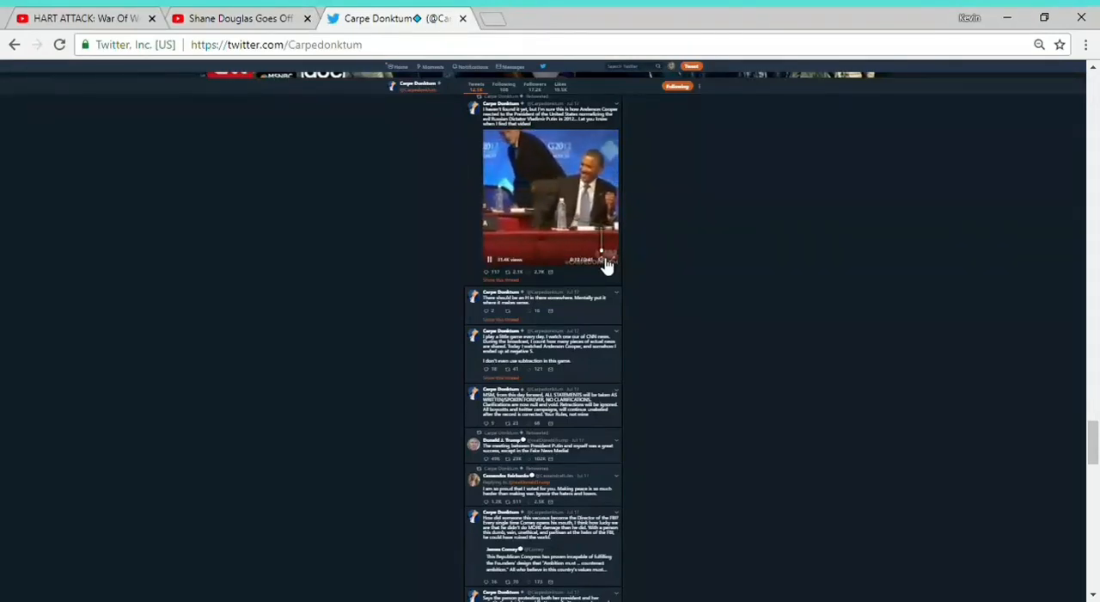
scroll(down, 3)
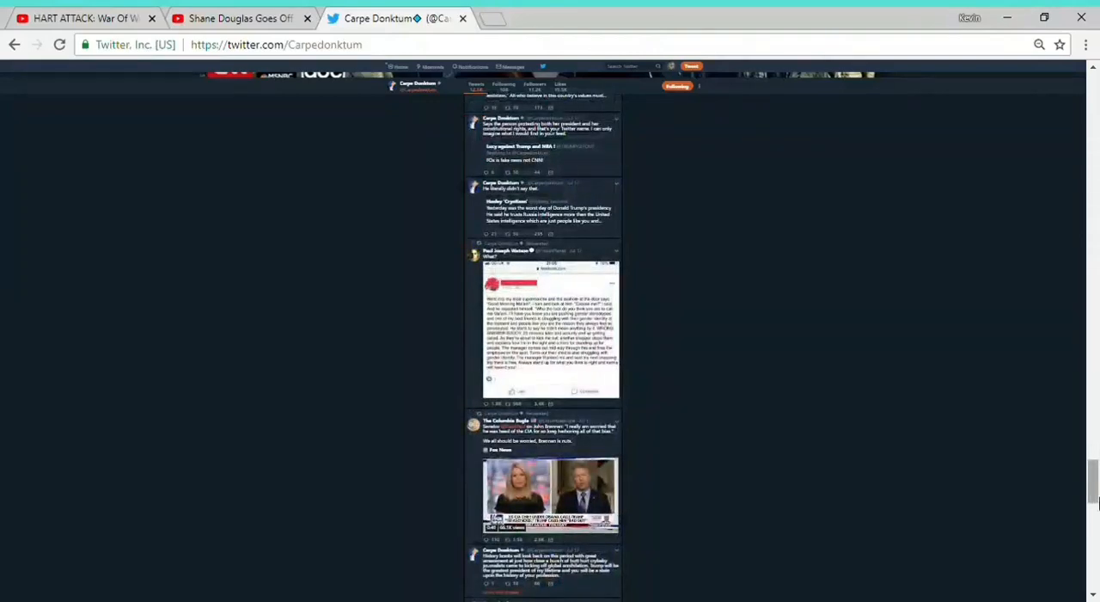
click(550, 495)
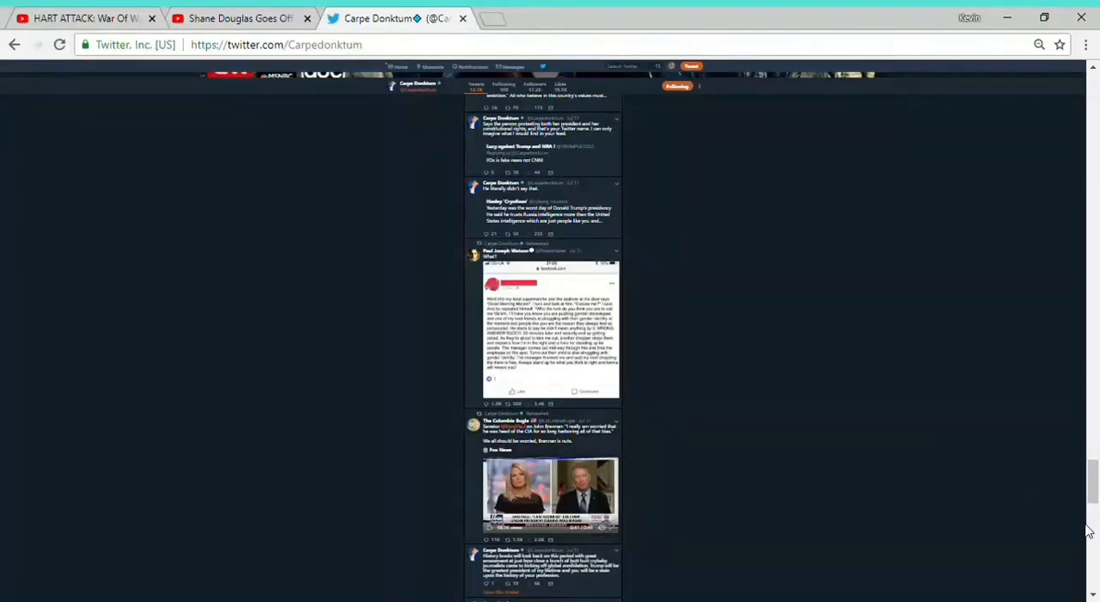
- Scroll down to the podium photo and Fantastic Four parody retweets
scroll(down, 3)
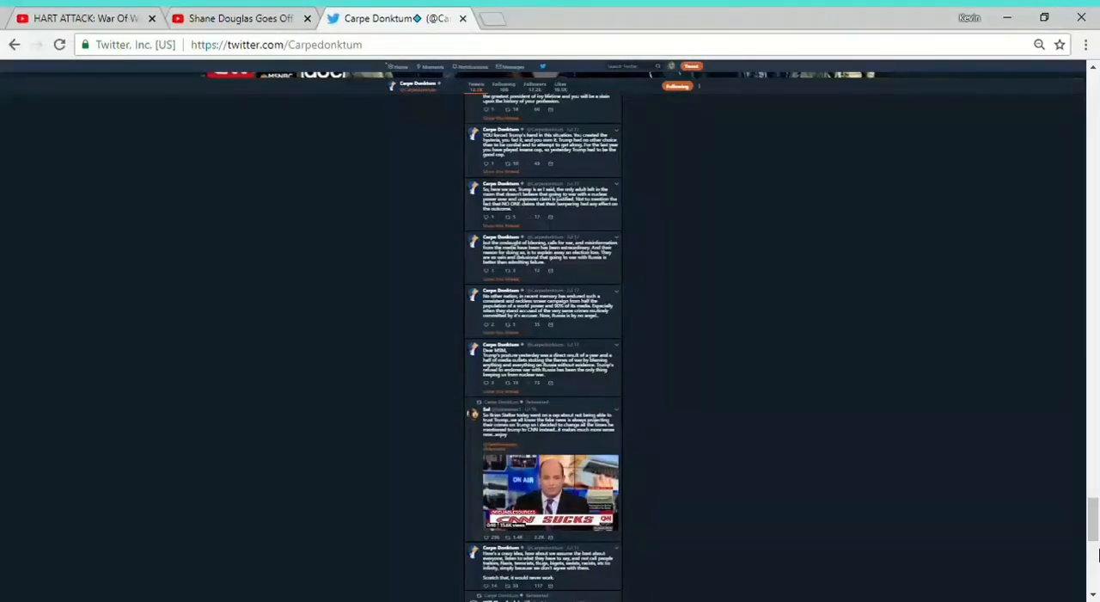
scroll(down, 3)
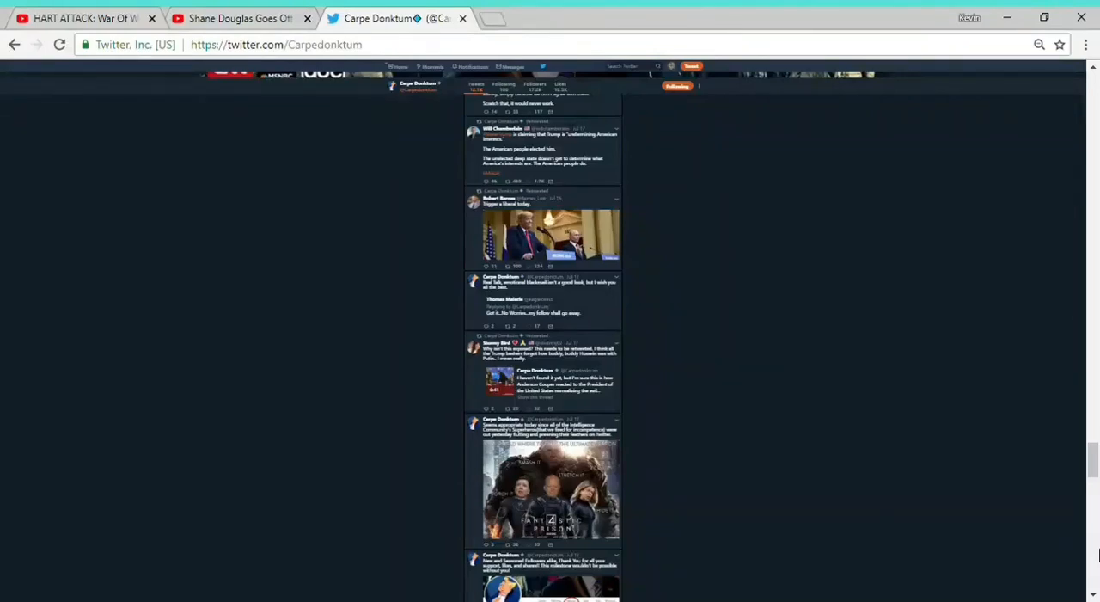
- Scroll down to the Trump and Putin football handoff photo tweets
scroll(down, 3)
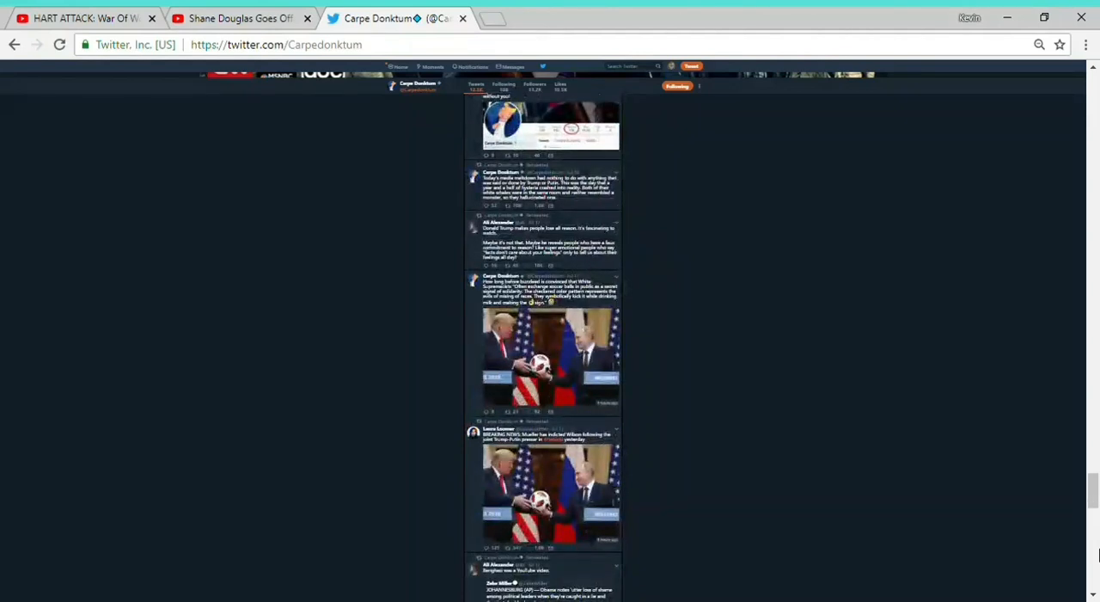
mouse_move(770, 476)
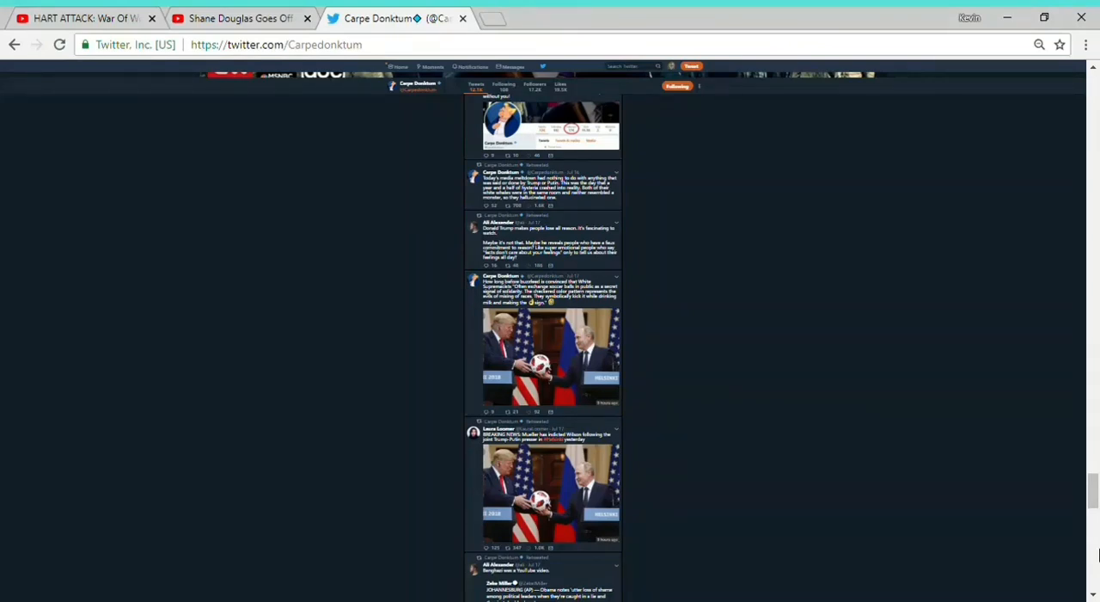
mouse_move(1030, 322)
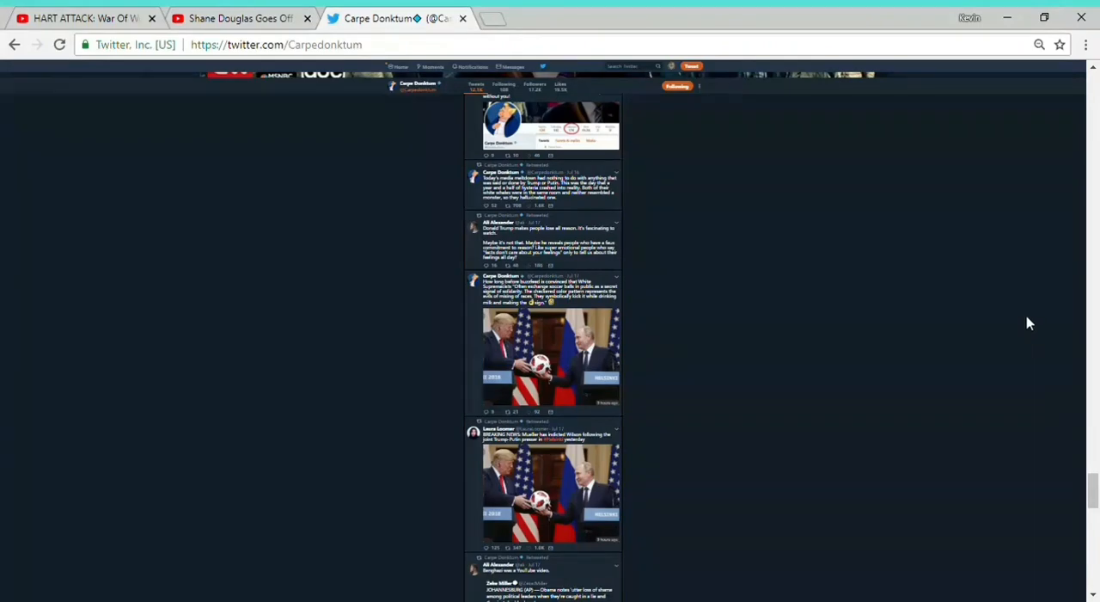
mouse_move(987, 94)
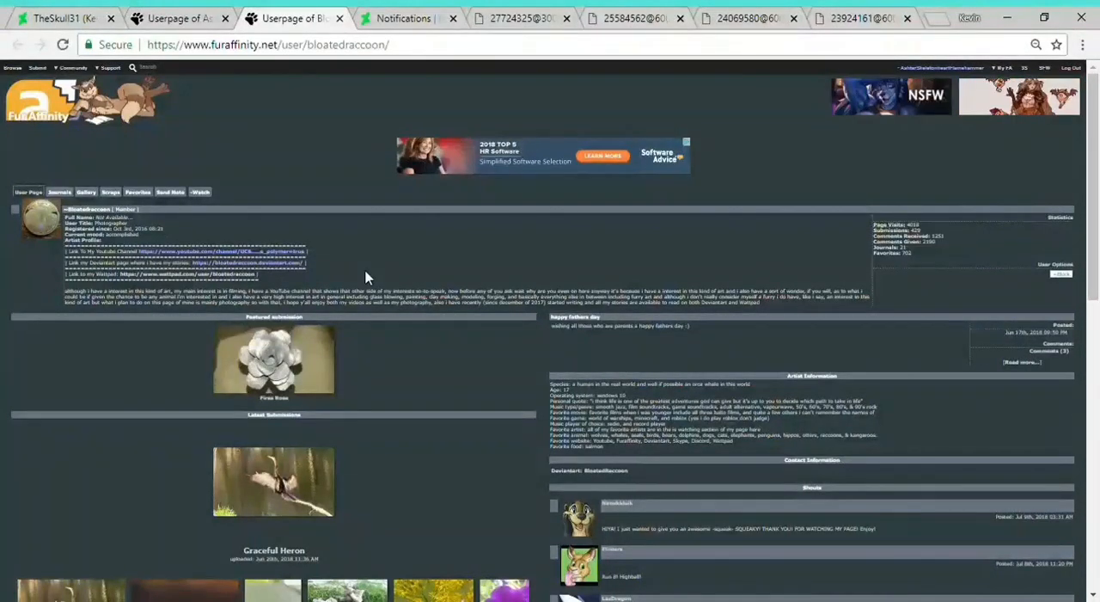
click(889, 94)
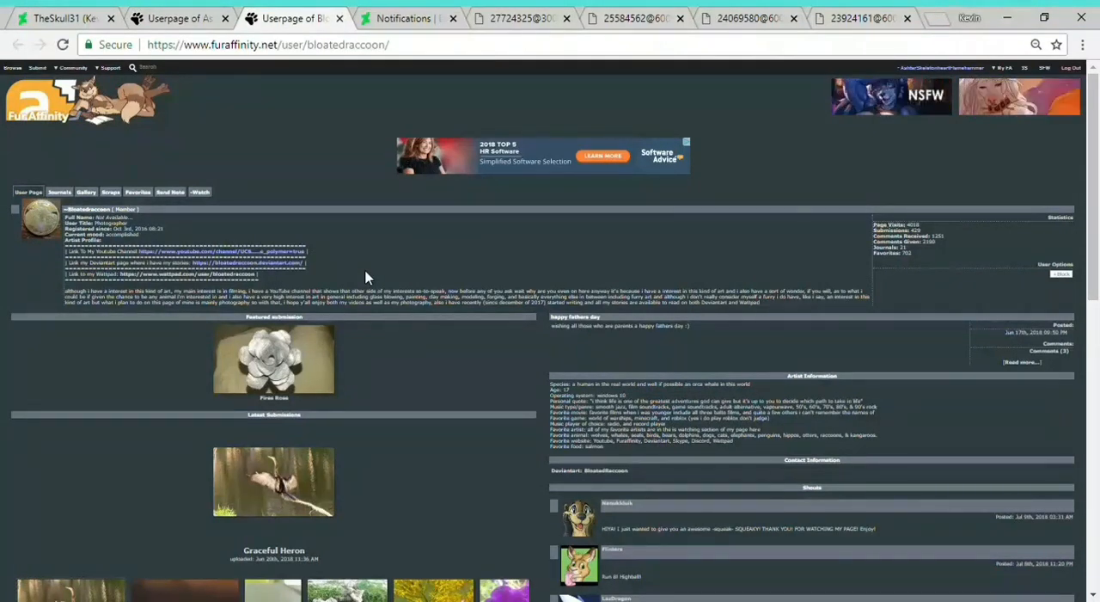
click(925, 94)
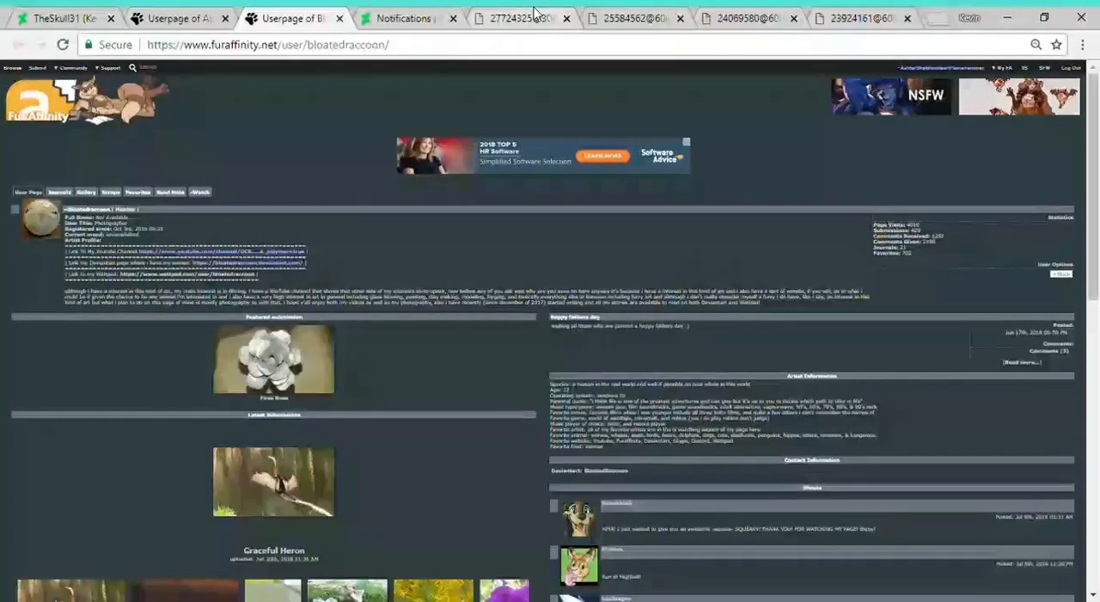
click(273, 482)
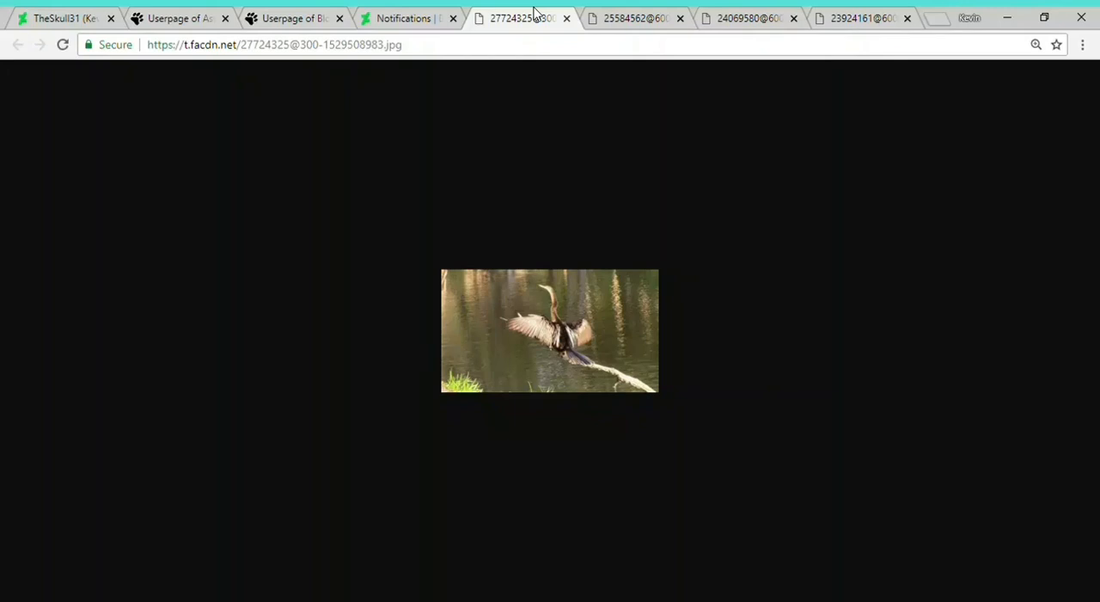
- Switch to the 25584562 image tab showing the moon photo
click(631, 18)
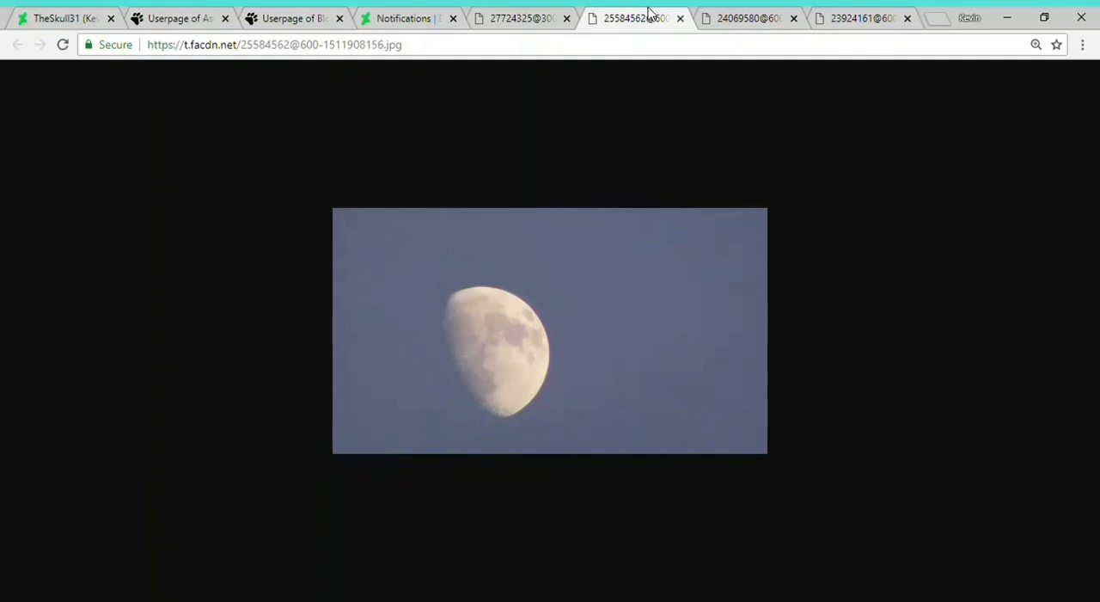
mouse_move(732, 14)
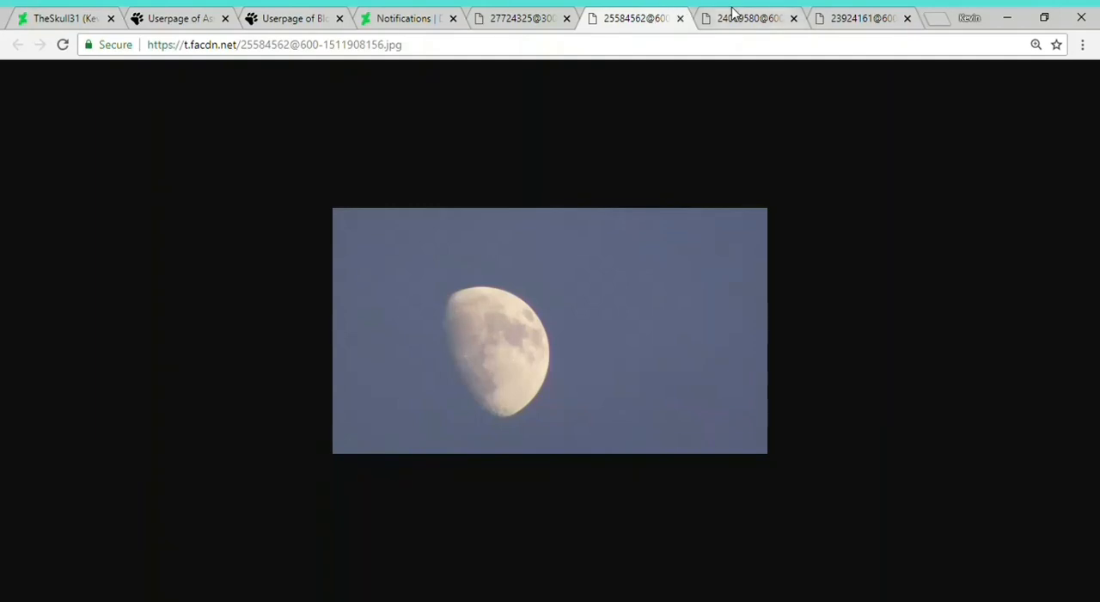
- Switch to the 24069580 image tab showing the close-up selfie in glasses
click(743, 18)
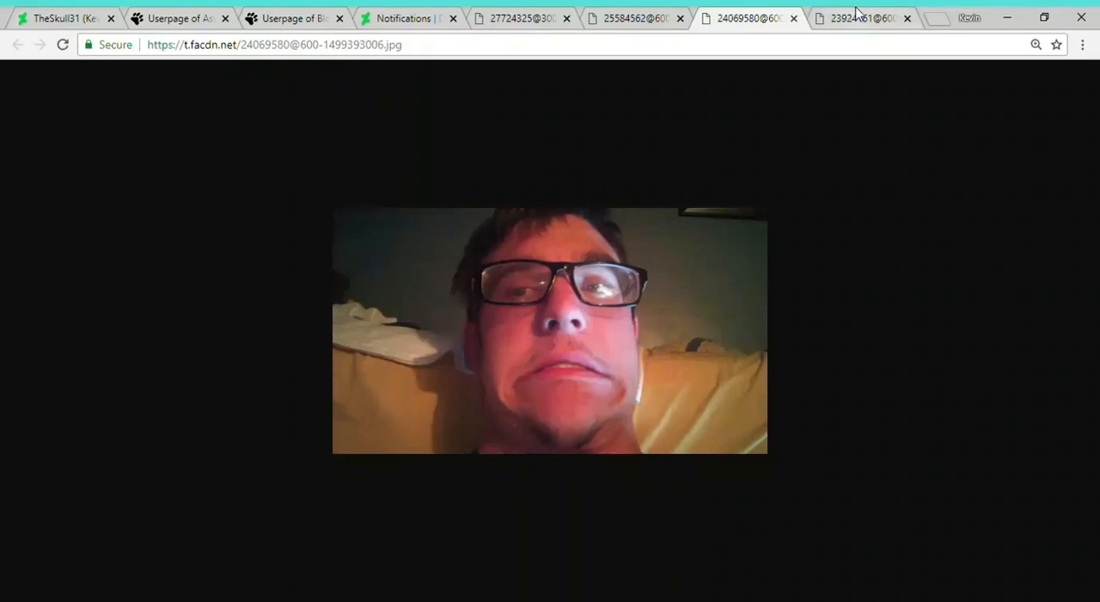
- Switch to the 23924161 image tab showing the sunset through window panes
click(859, 18)
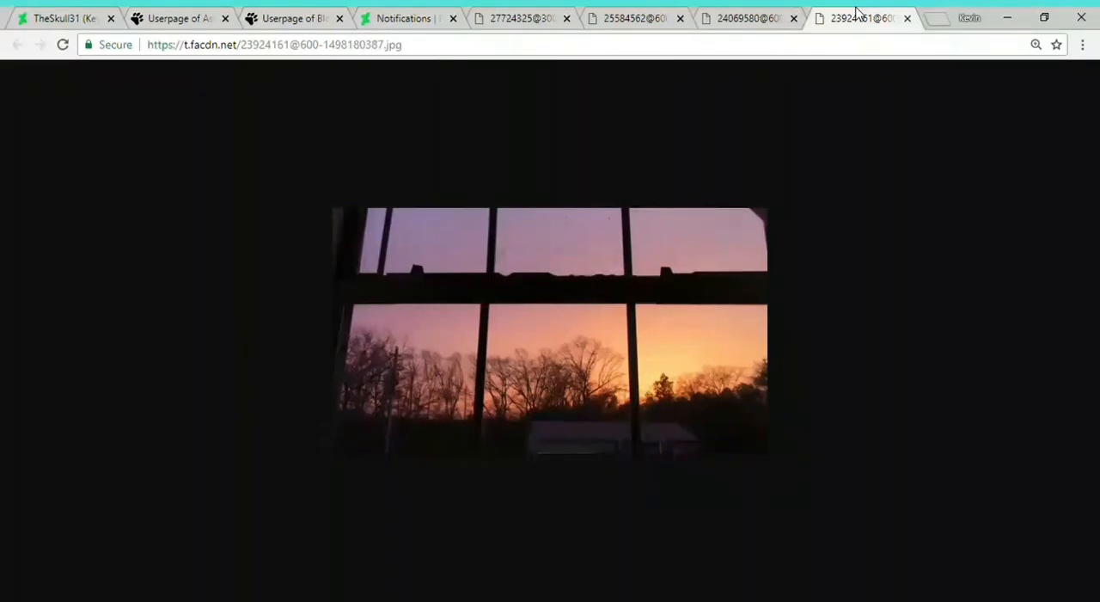